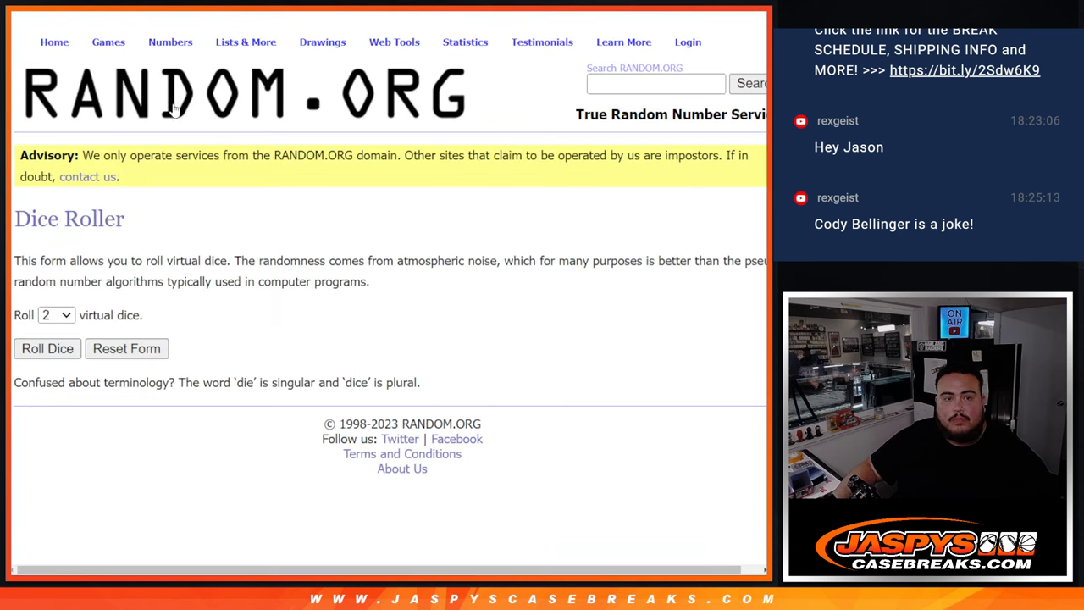
View the randomized 30-name list, then reshuffle the 30 MLB team list with Again!
{"action": "left_click", "coordinate": [48, 349]}
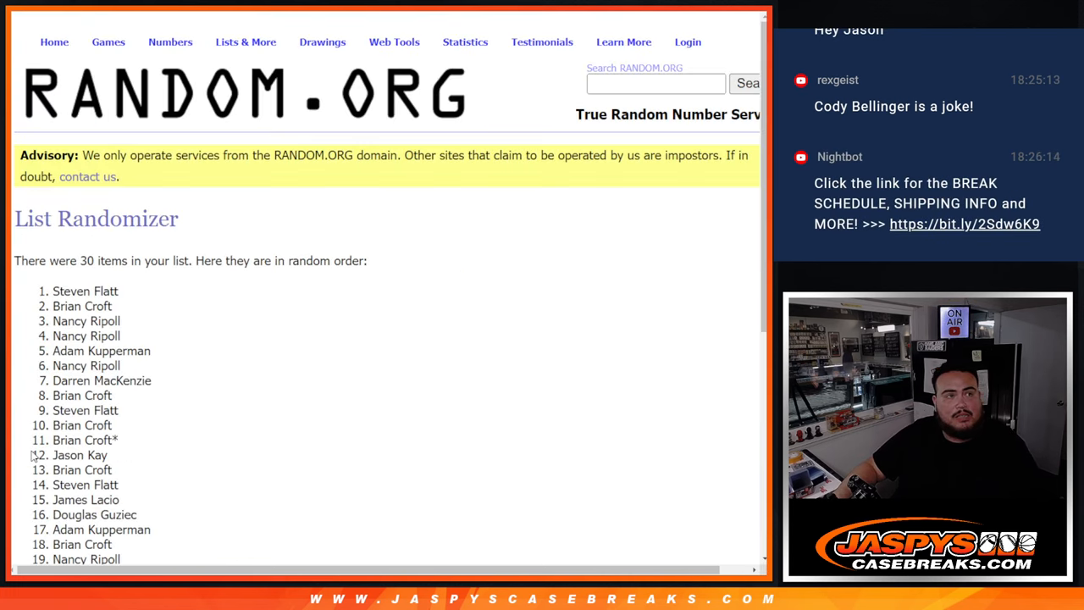
{"action": "scroll", "scroll_direction": "down", "scroll_amount": 3}
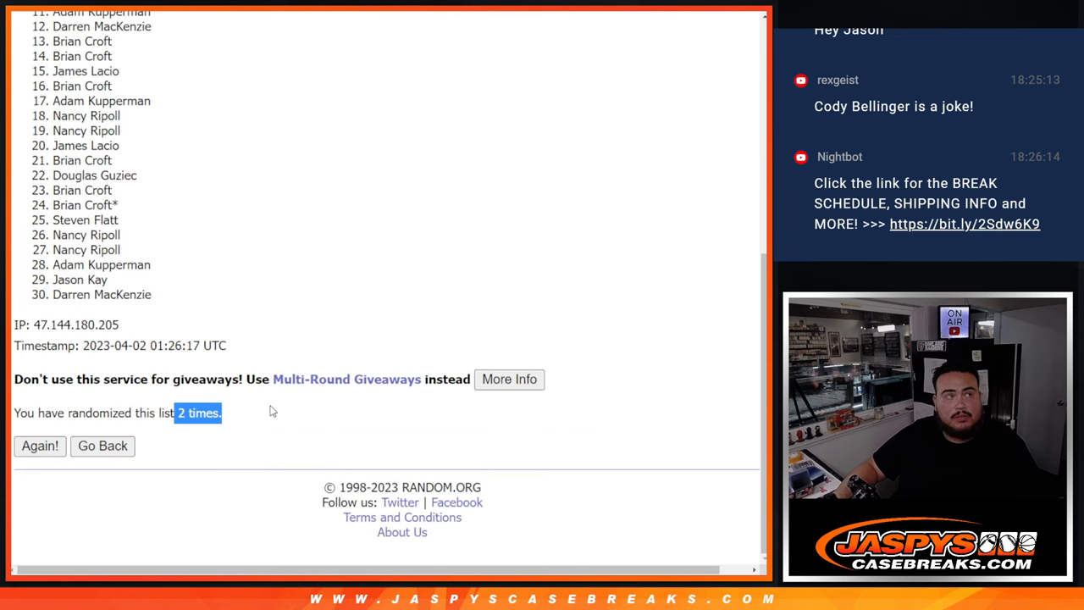
{"action": "left_click", "coordinate": [40, 445]}
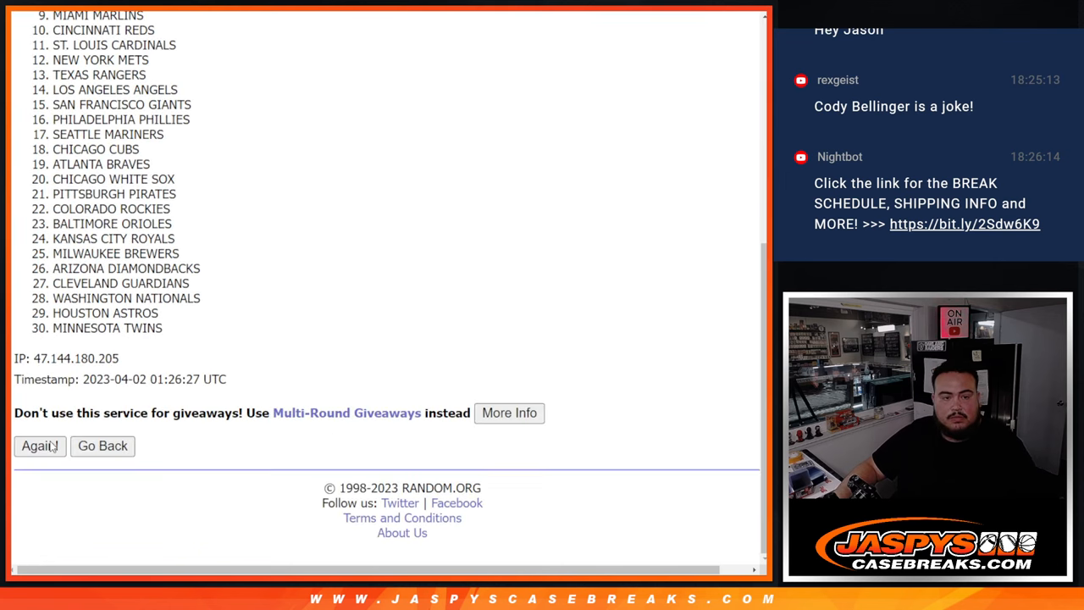
{"action": "left_click", "coordinate": [39, 446]}
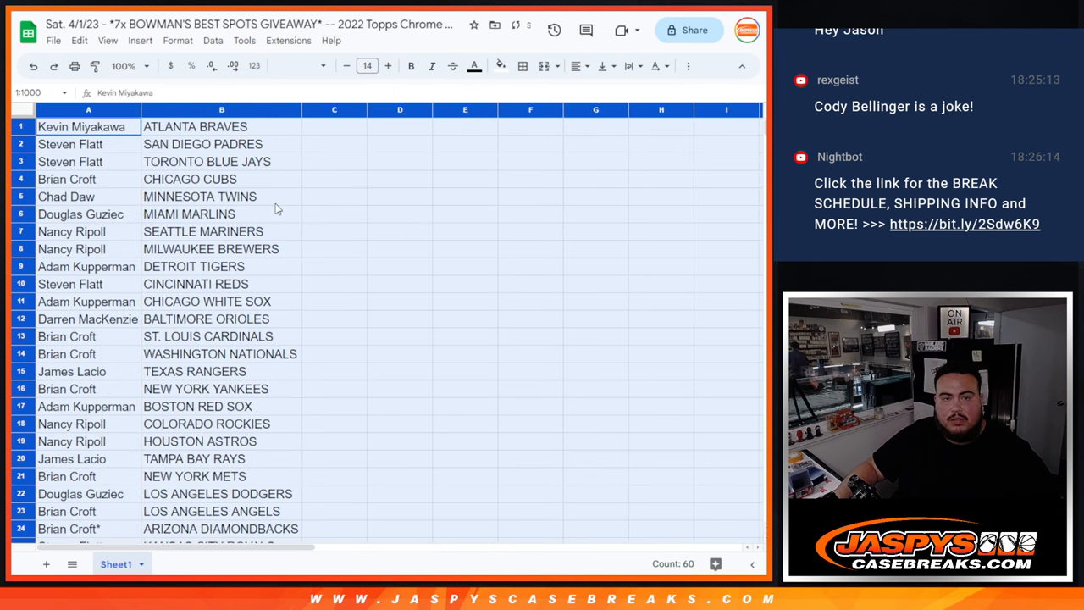
Scroll through the name/team pairings sorted alphabetically by team (column B A→Z).
{"action": "scroll", "scroll_direction": "down", "scroll_amount": 3}
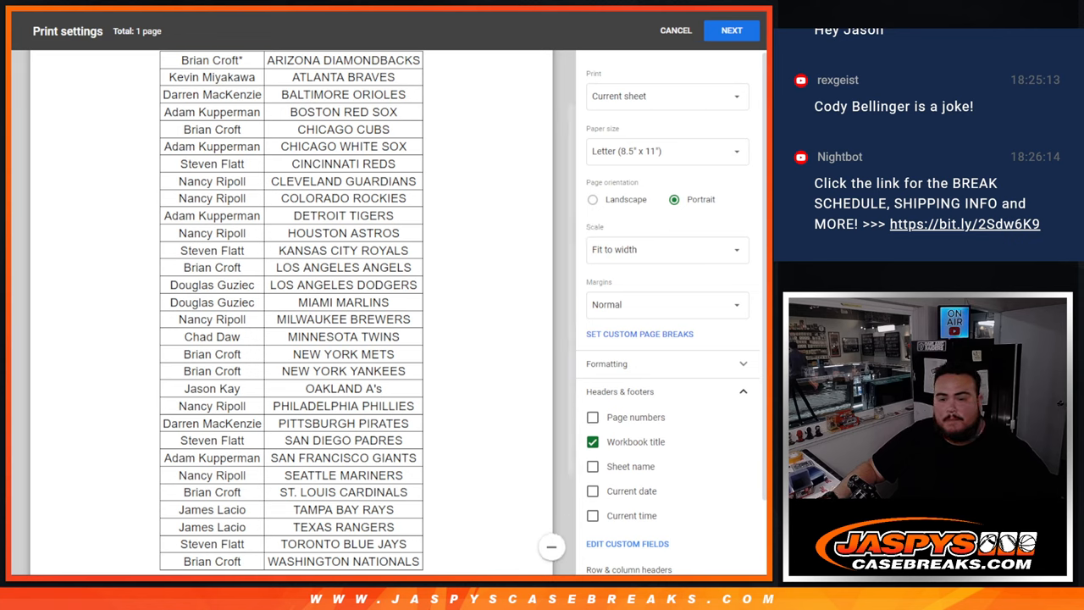
Send the team-sorted pairings sheet to the printer in black and white.
{"action": "left_click", "coordinate": [732, 31]}
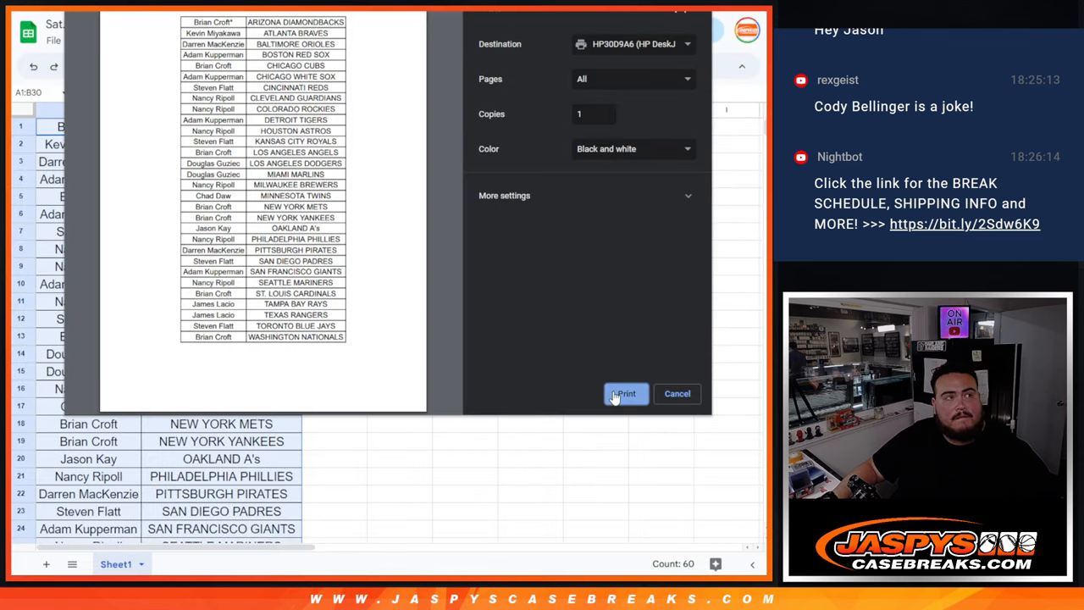
{"action": "left_click", "coordinate": [623, 393]}
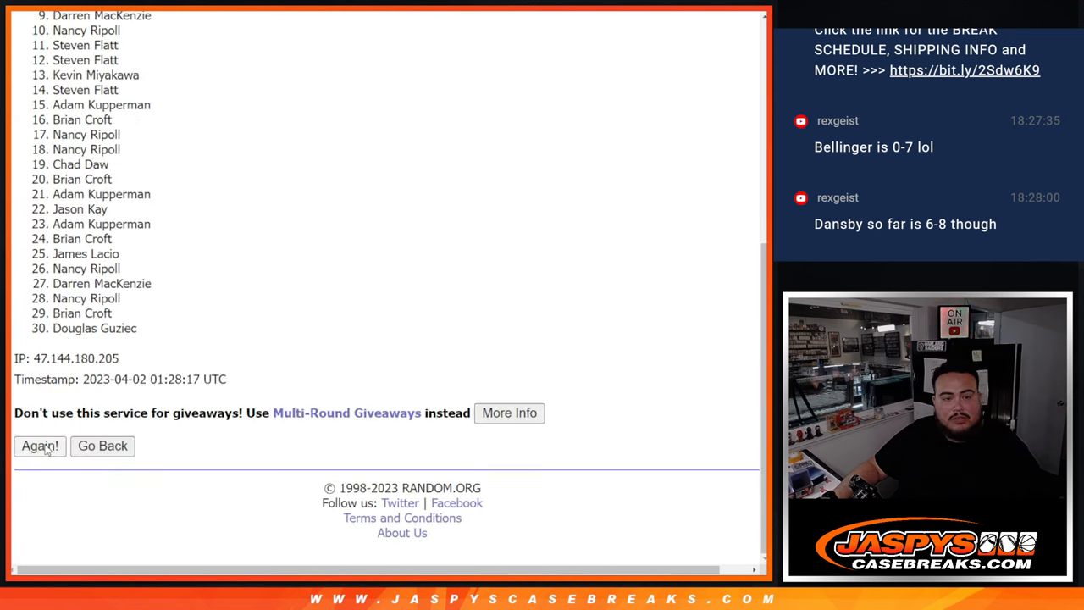
Reshuffle the 30 names with Again! and highlight the shuffle count, now seven times.
{"action": "left_click", "coordinate": [40, 446]}
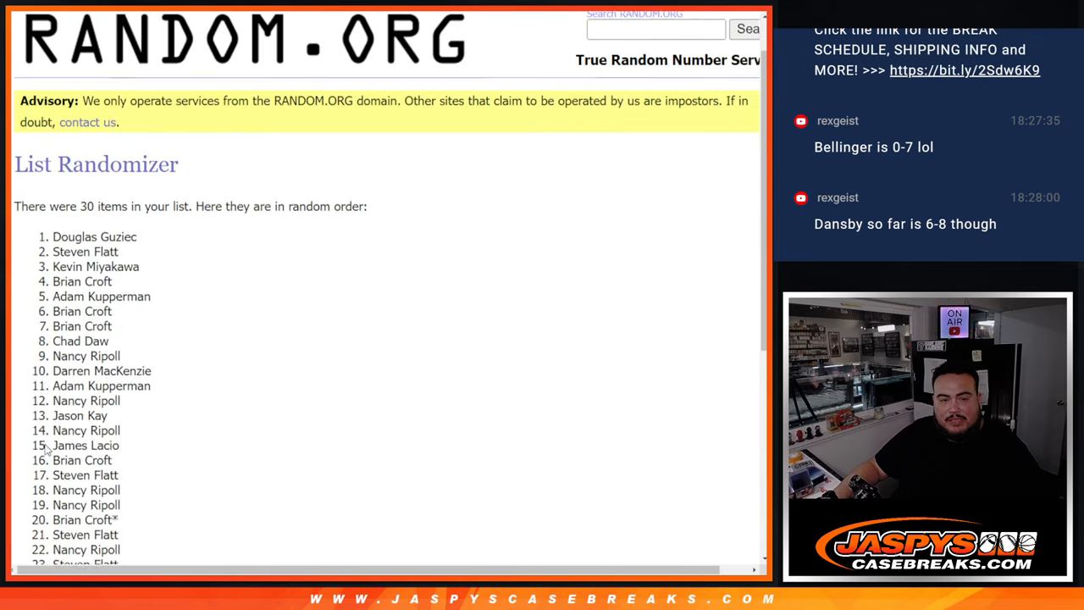
{"action": "scroll", "scroll_direction": "down", "scroll_amount": 3}
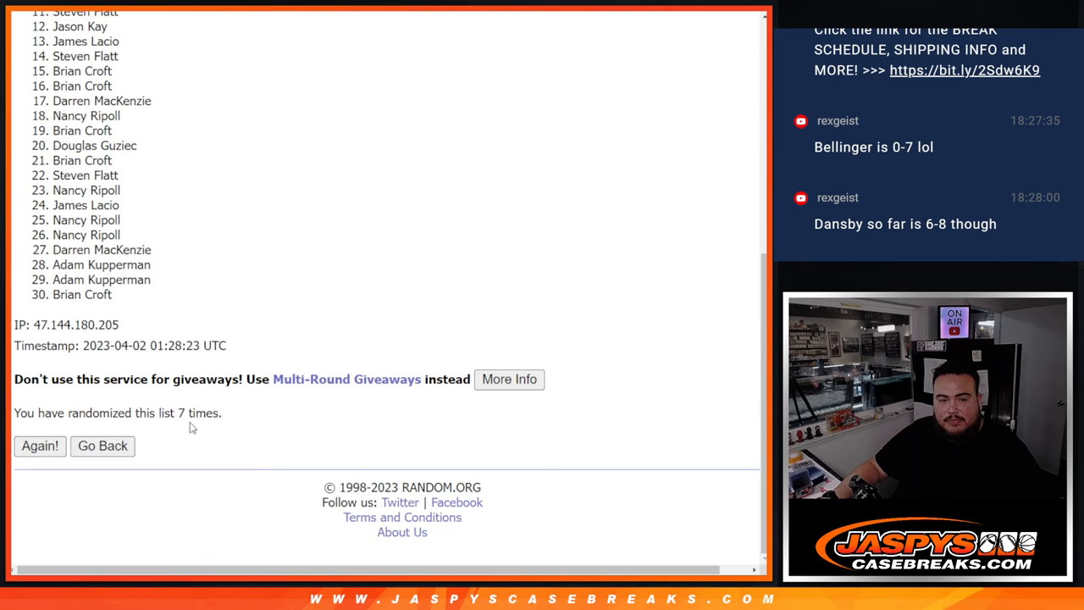
{"action": "left_click_drag", "start_coordinate": [156, 413], "coordinate": [221, 414]}
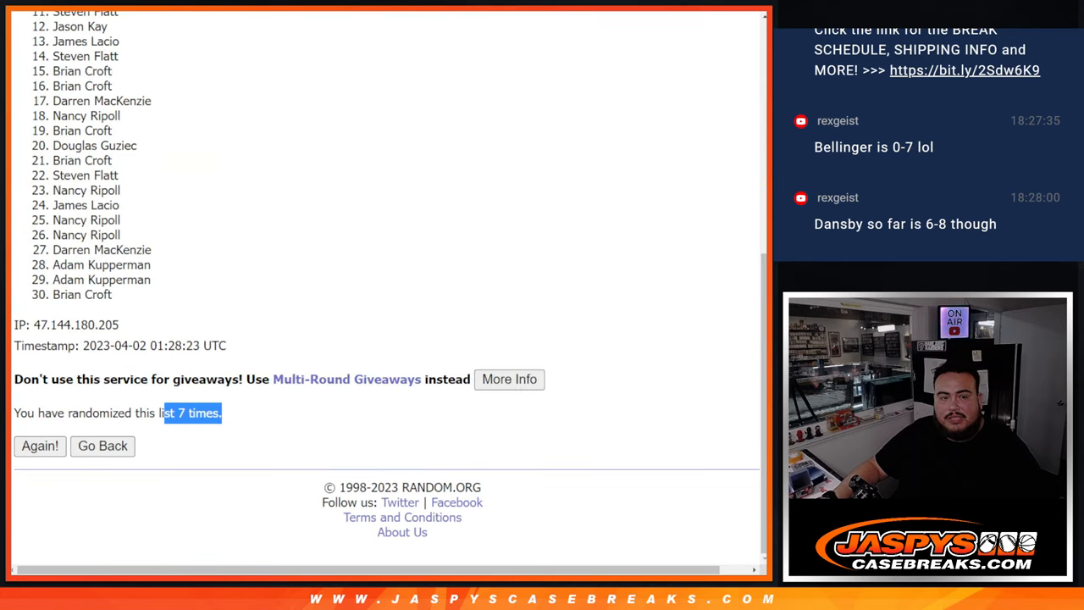
{"action": "scroll", "scroll_direction": "down", "scroll_amount": 3}
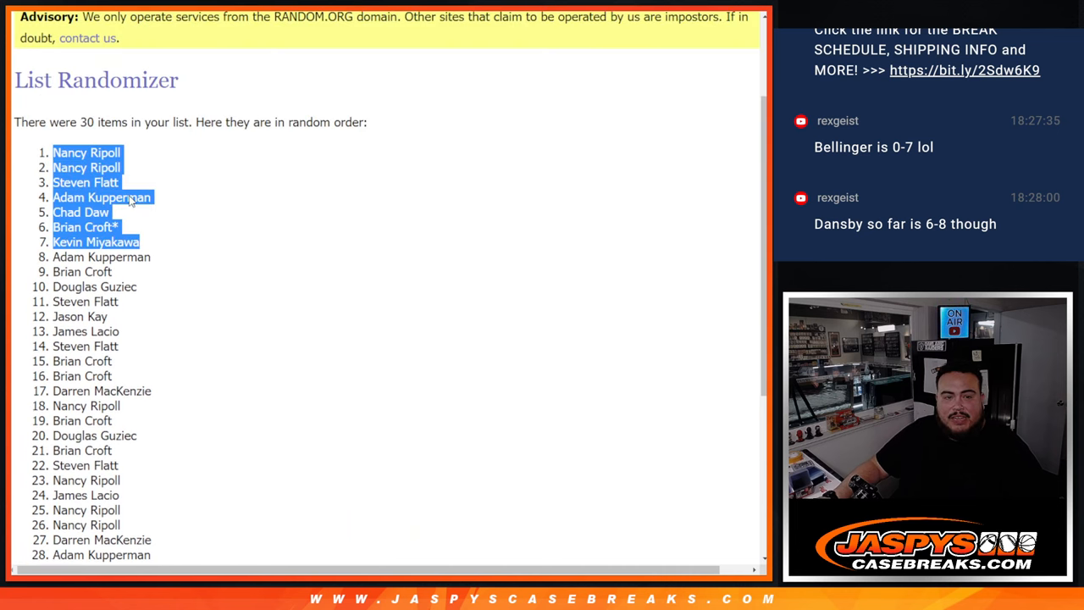
{"action": "scroll", "scroll_direction": "down", "scroll_amount": 3}
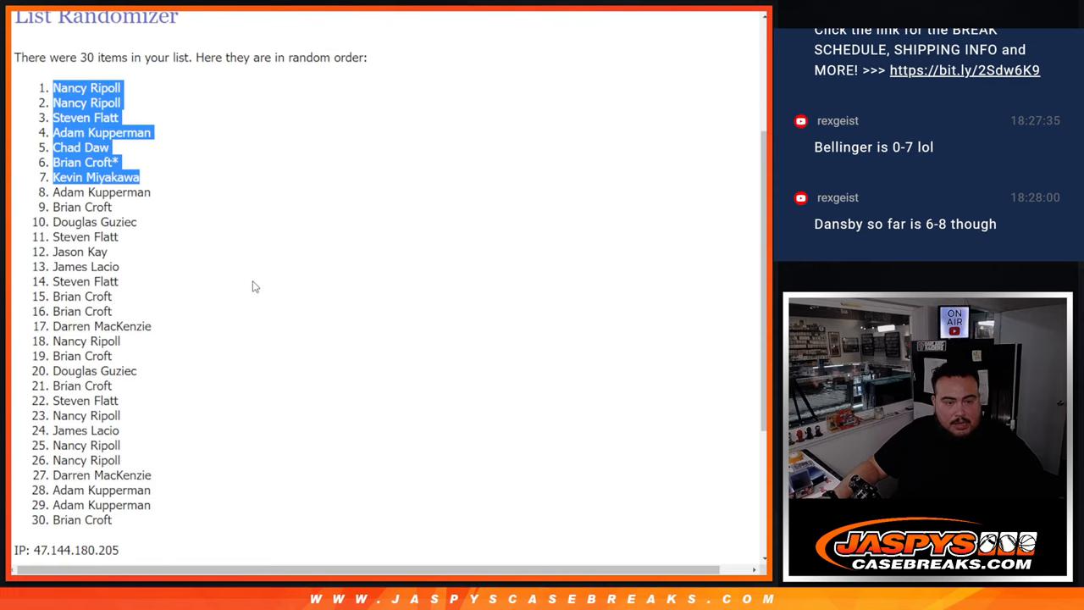